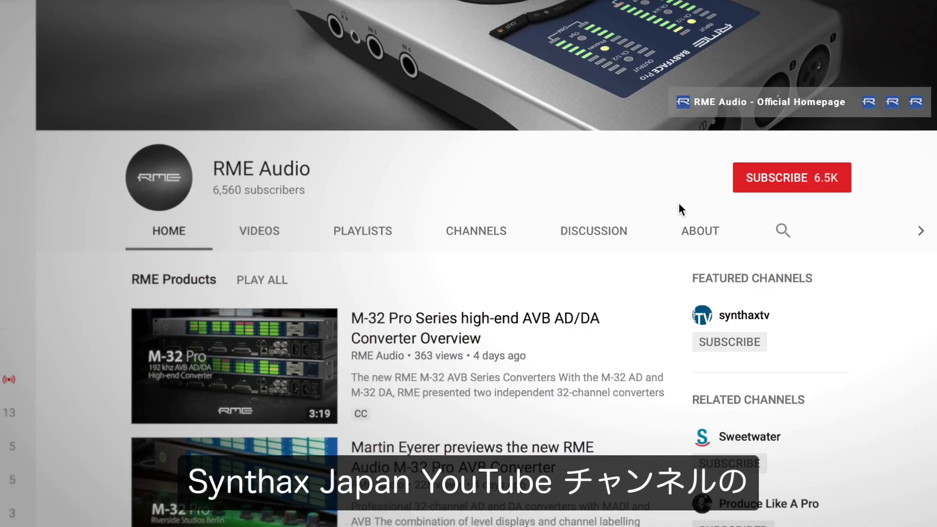
{"action": "mouse_move", "coordinate": [791, 182]}
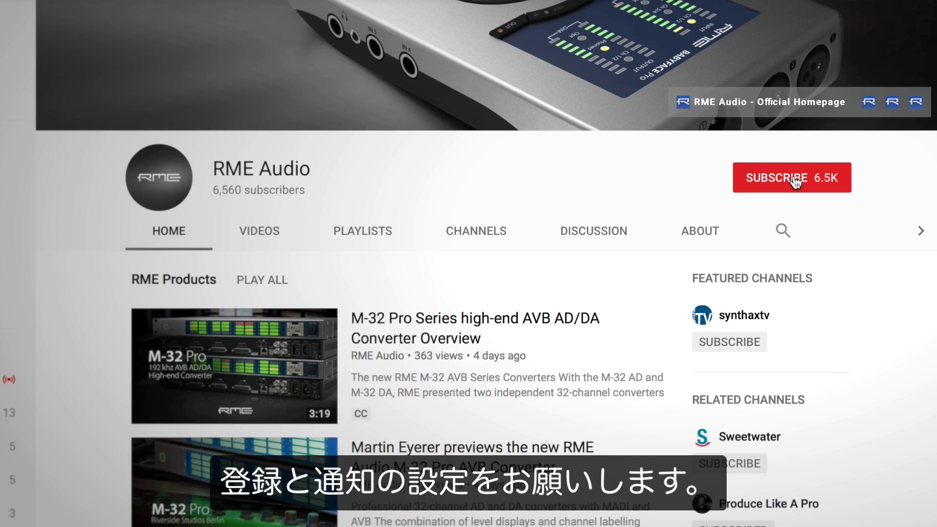
Subscribe to the RME Audio YouTube channel and turn on its notification bell
{"action": "left_click", "coordinate": [791, 178]}
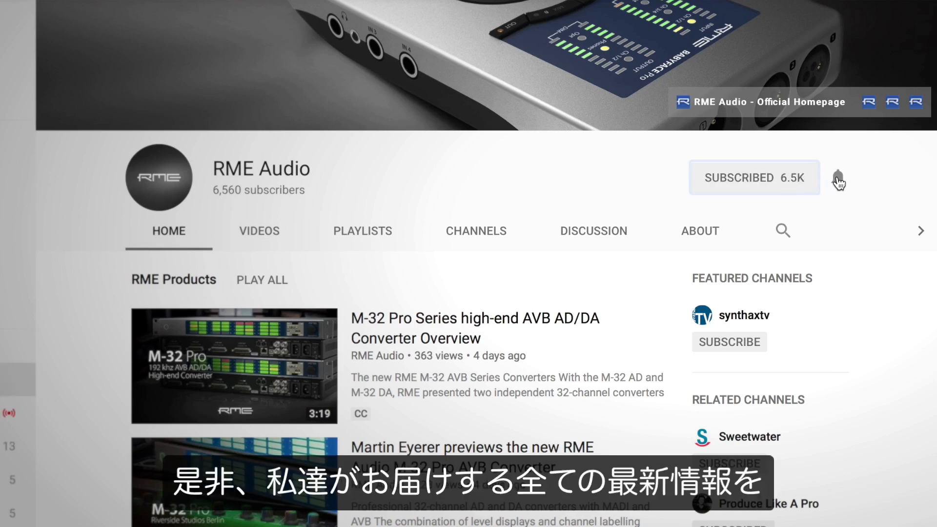
{"action": "left_click", "coordinate": [838, 178]}
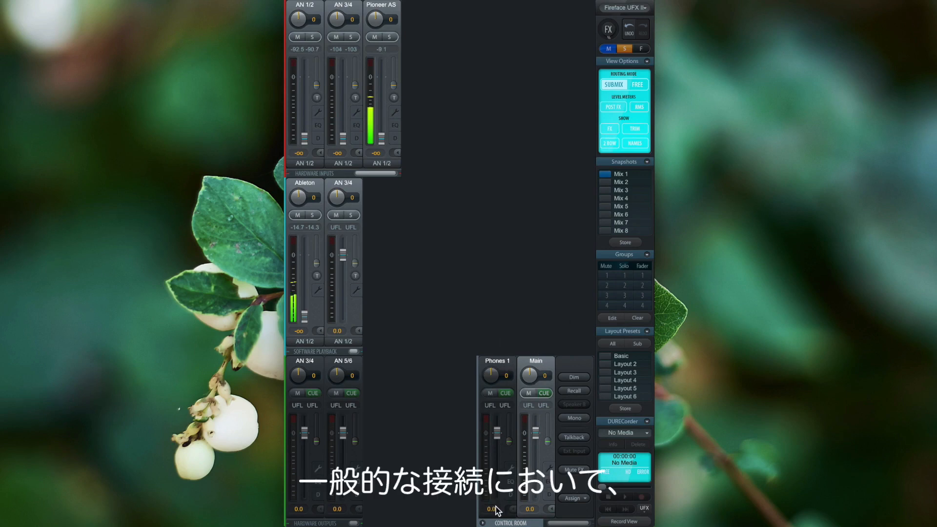
{"action": "mouse_move", "coordinate": [443, 364]}
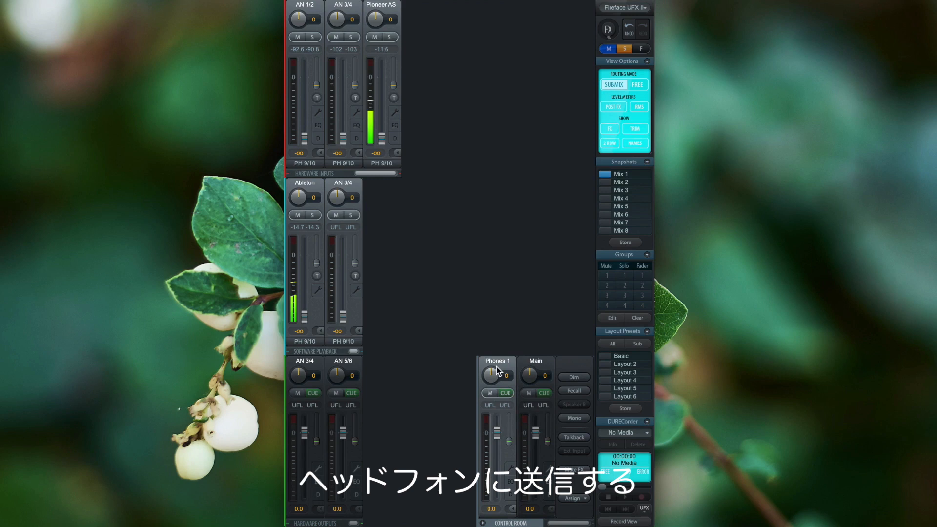
{"action": "mouse_move", "coordinate": [466, 335]}
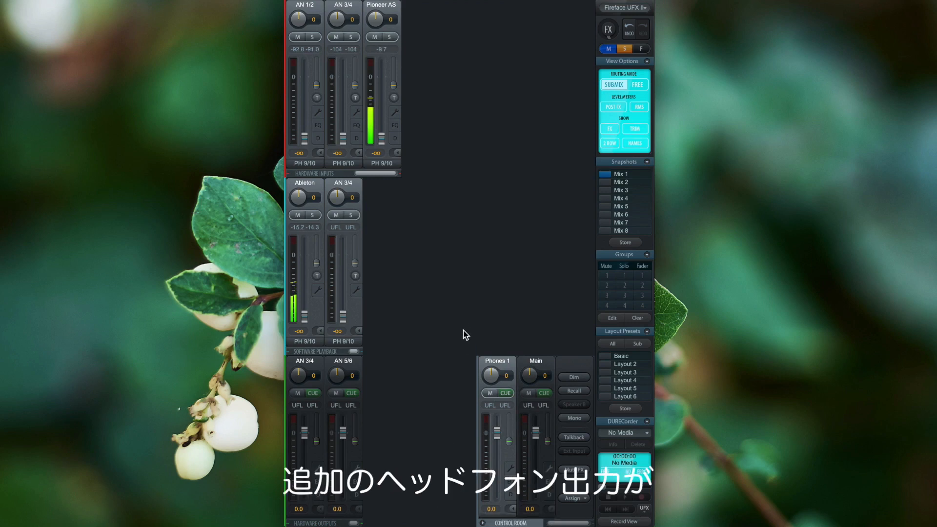
{"action": "mouse_move", "coordinate": [455, 384]}
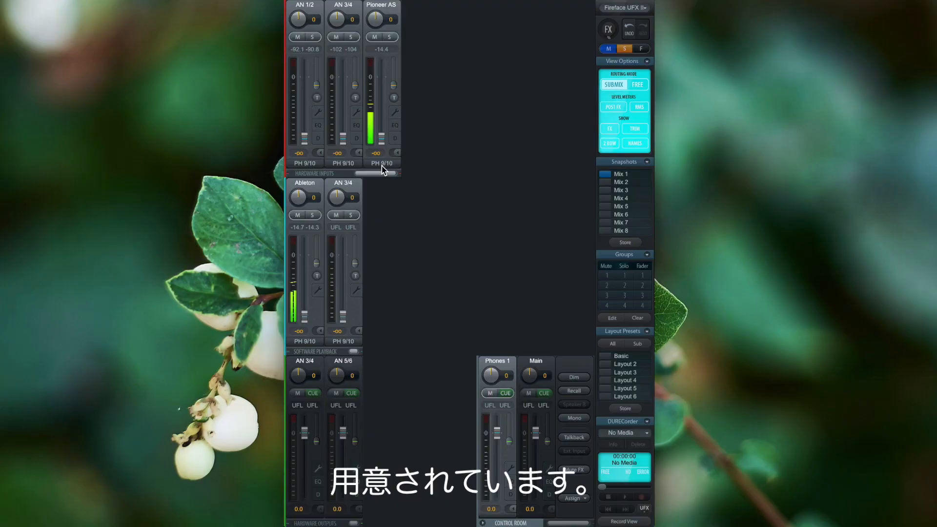
{"action": "mouse_move", "coordinate": [430, 133]}
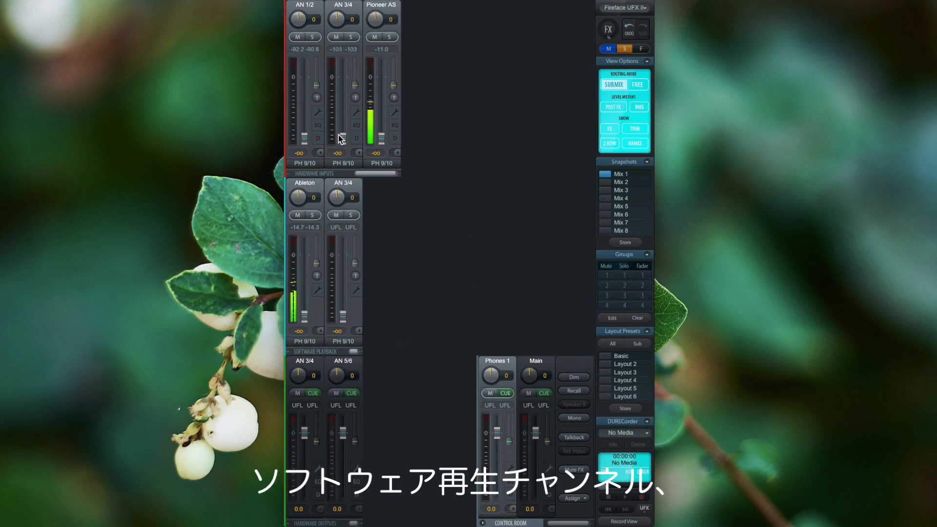
{"action": "mouse_move", "coordinate": [384, 432]}
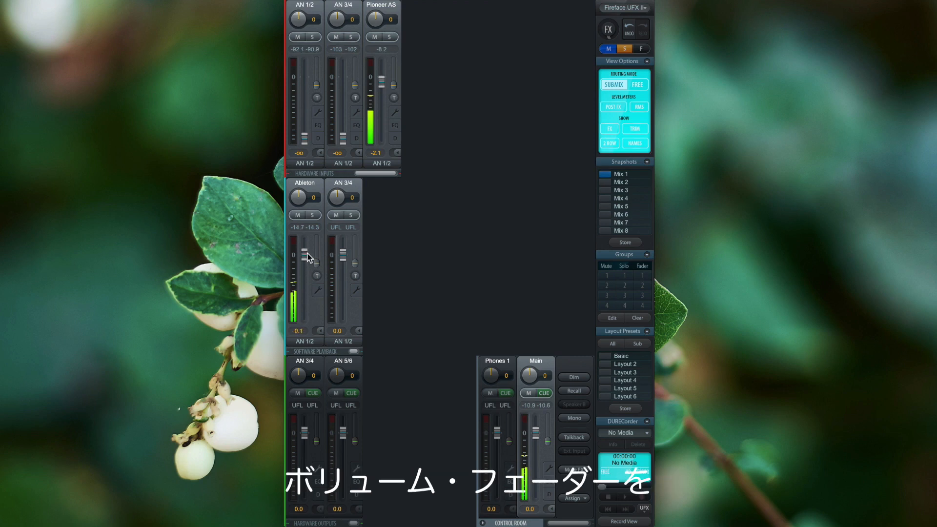
{"action": "mouse_move", "coordinate": [281, 262]}
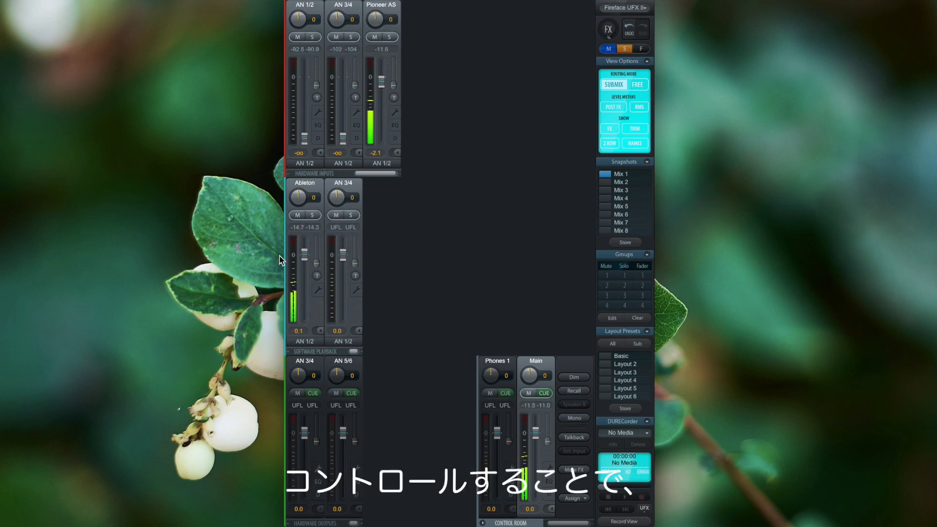